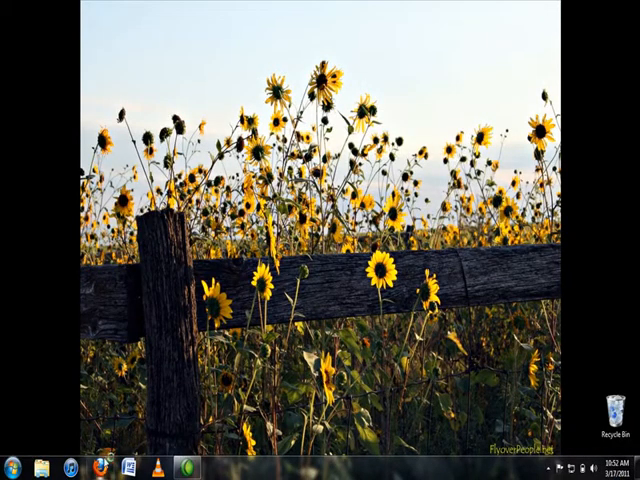
click(100, 468)
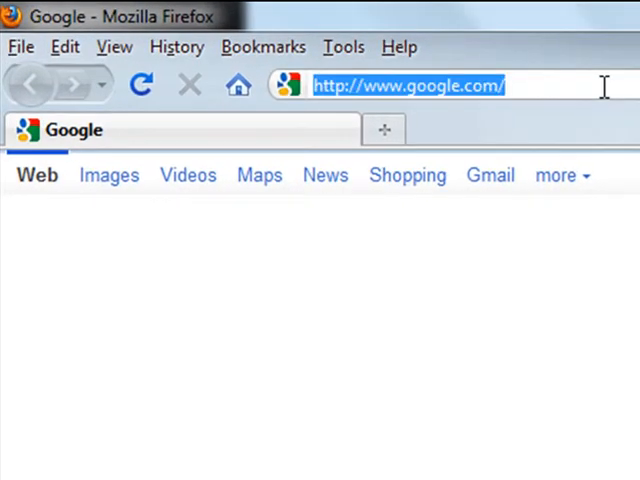
text(nlsbar)
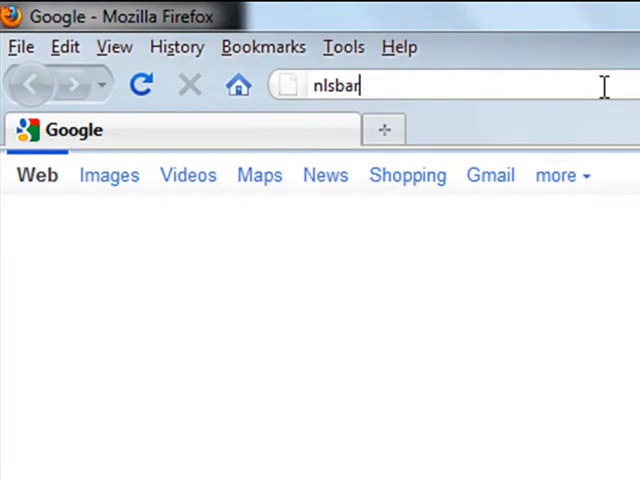
text(d.loc.gov/cgi-bin/nlsbardprod/index.cgi)
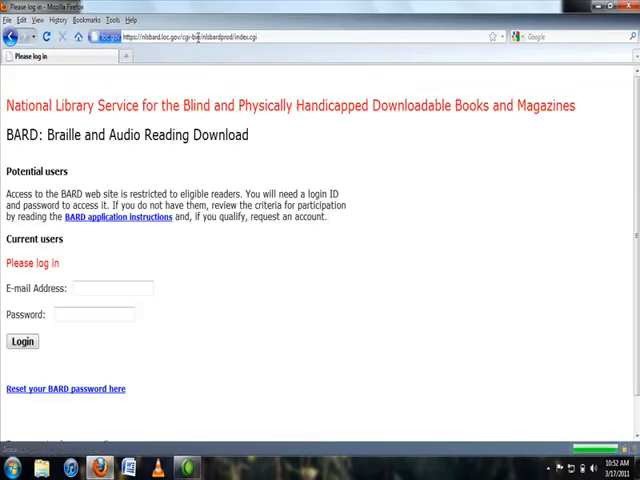
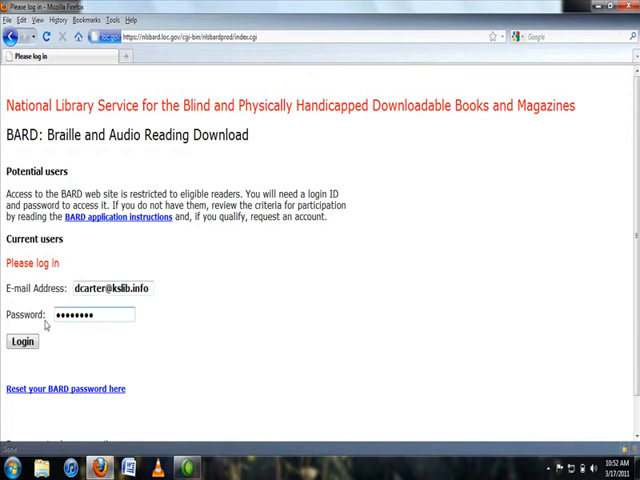
- Log in to BARD and bring up the Recently added books list
click(22, 340)
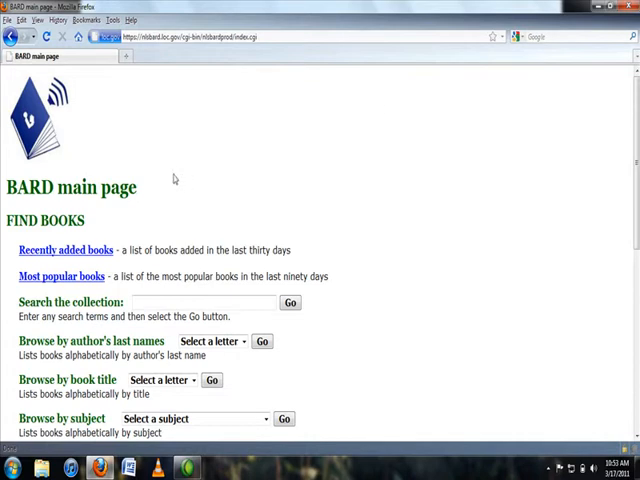
click(66, 250)
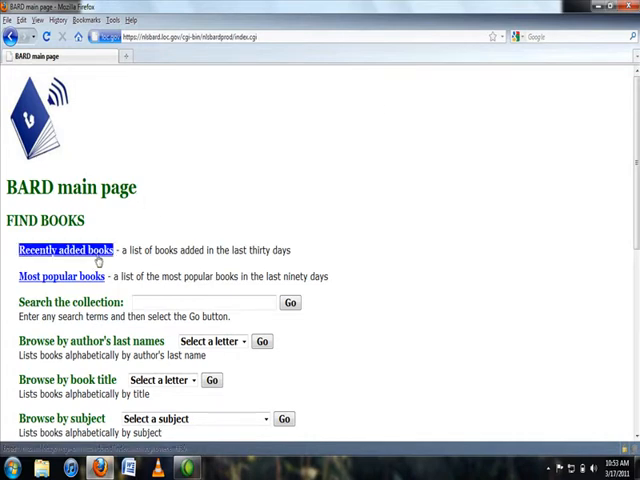
click(64, 250)
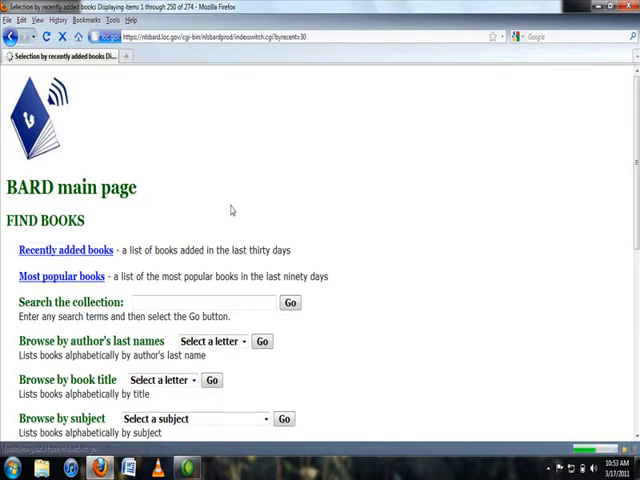
click(66, 250)
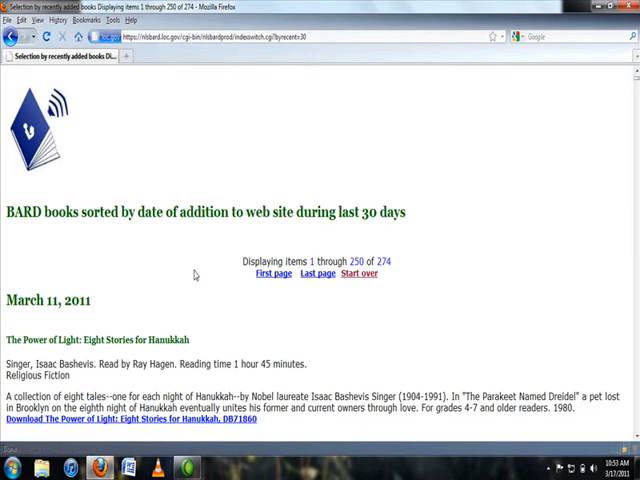
- Scroll through the recently added books and return to the BARD main page
scroll(down, 3)
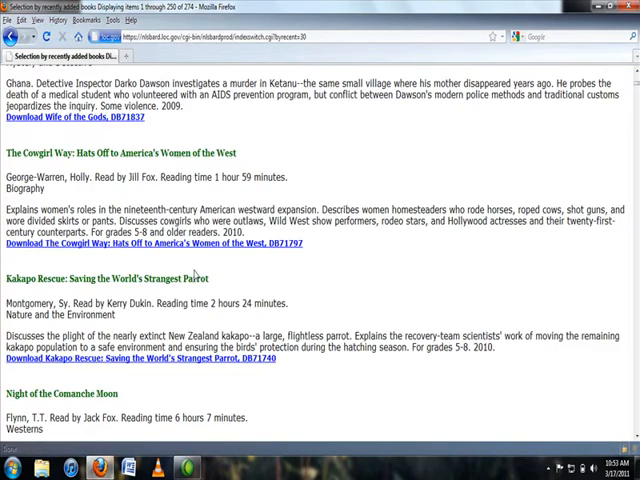
scroll(up, 3)
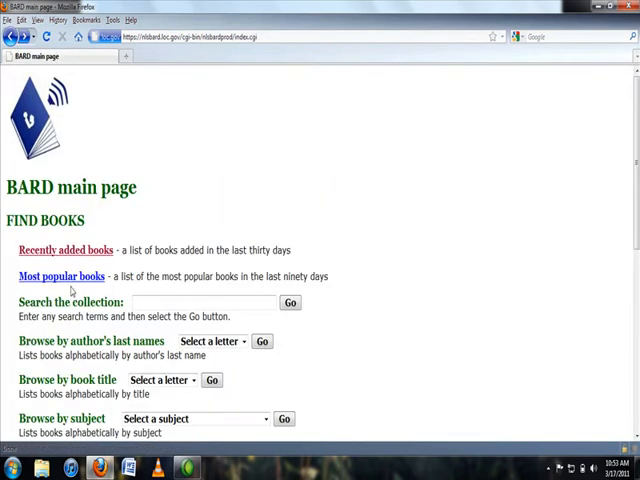
click(62, 276)
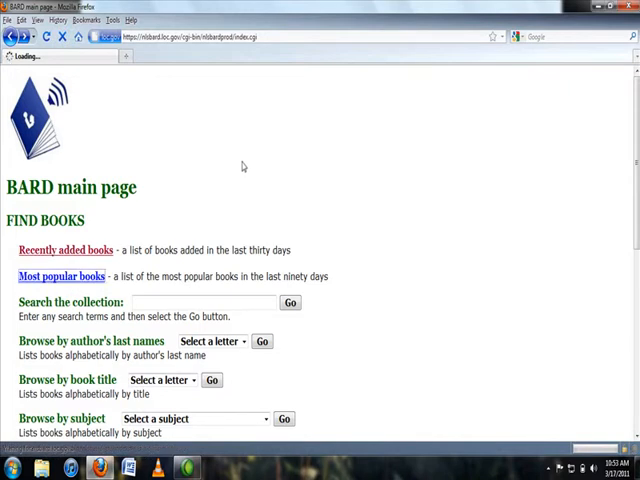
click(62, 276)
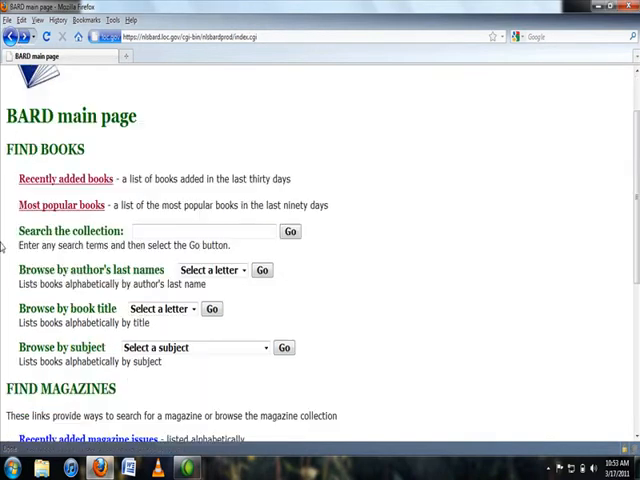
- Browse books by authors whose last names start with M
click(210, 270)
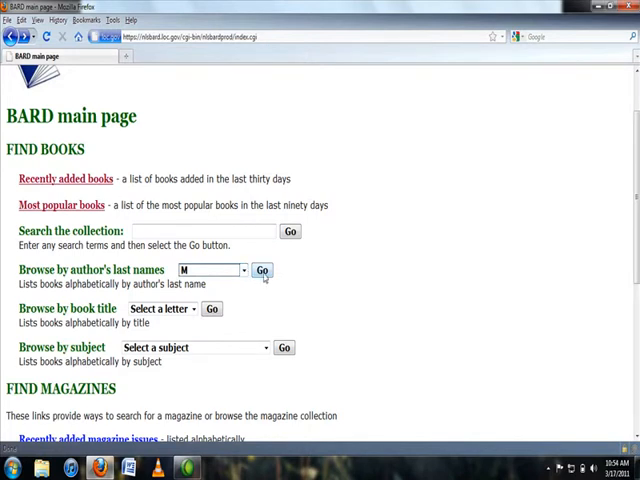
click(260, 270)
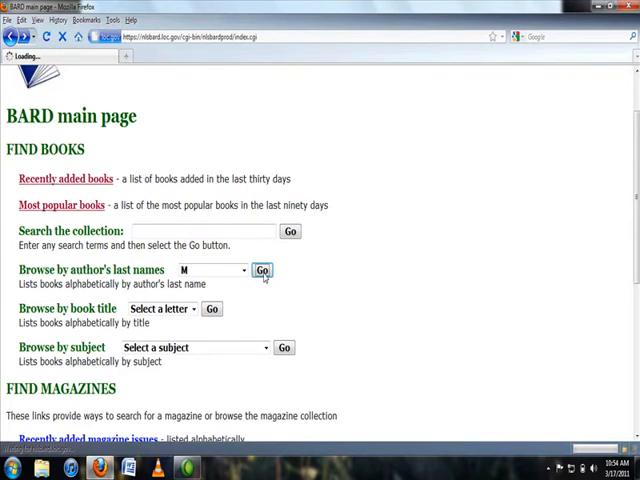
click(260, 270)
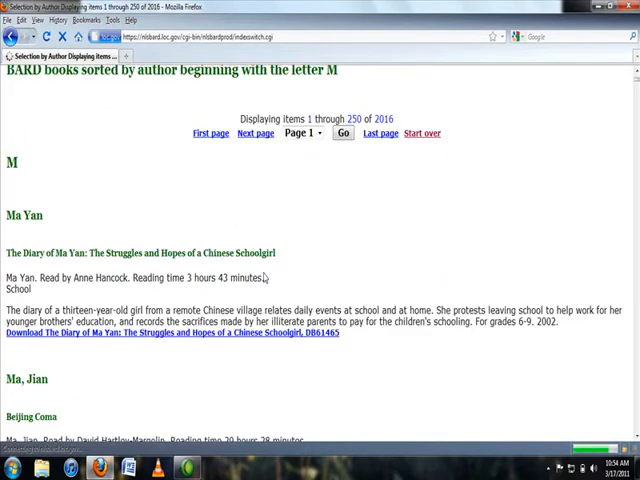
scroll(down, 3)
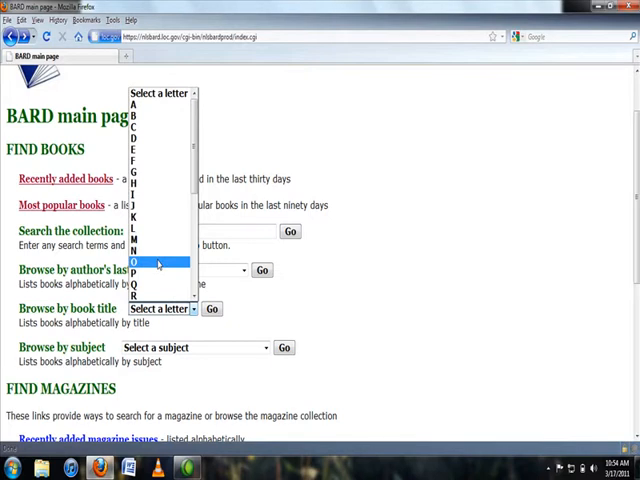
- Browse titles starting with O, then choose Computers as the subject and submit it
click(210, 308)
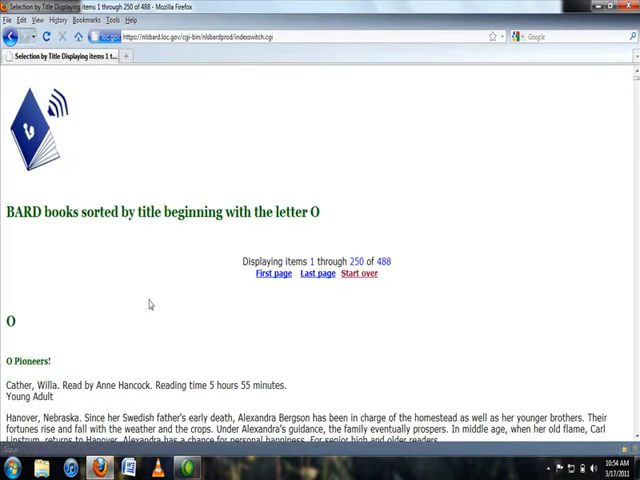
scroll(down, 3)
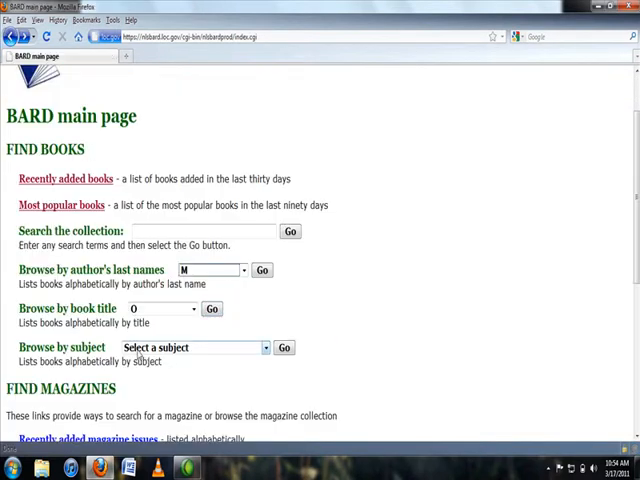
click(192, 348)
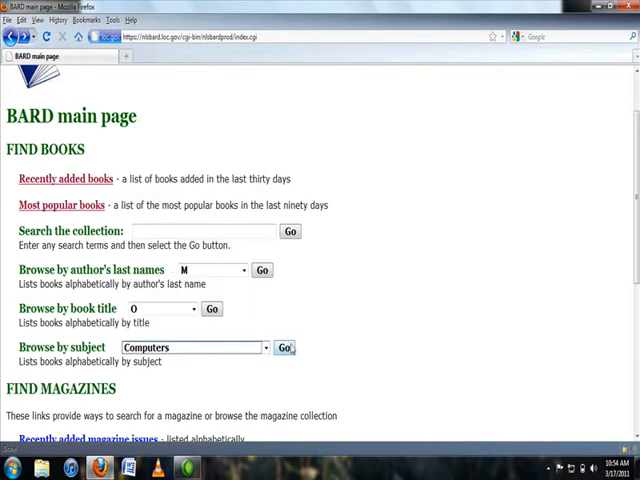
click(284, 348)
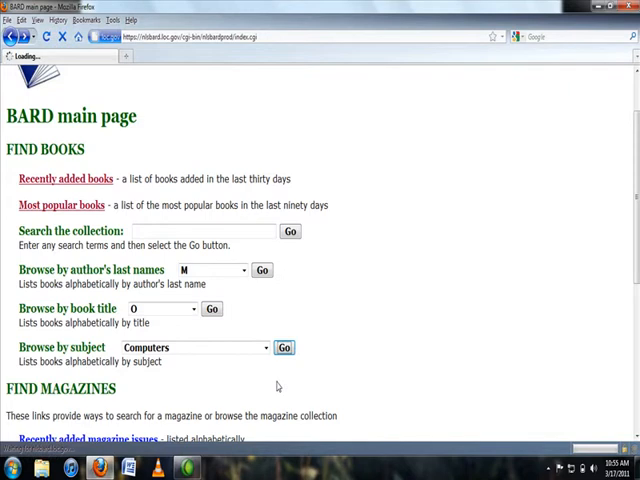
- Search the collection for 'dewey' and scroll through the 24 matching records
click(284, 348)
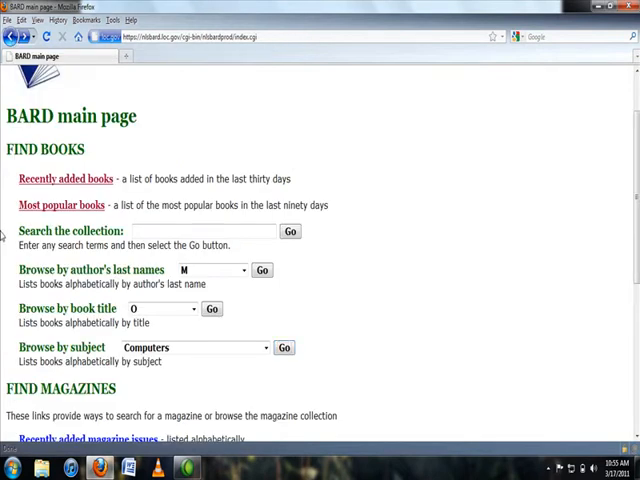
mouse_move(62, 268)
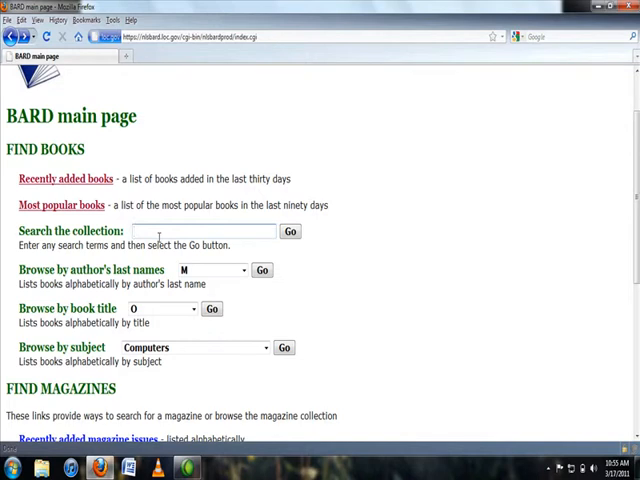
text(d)
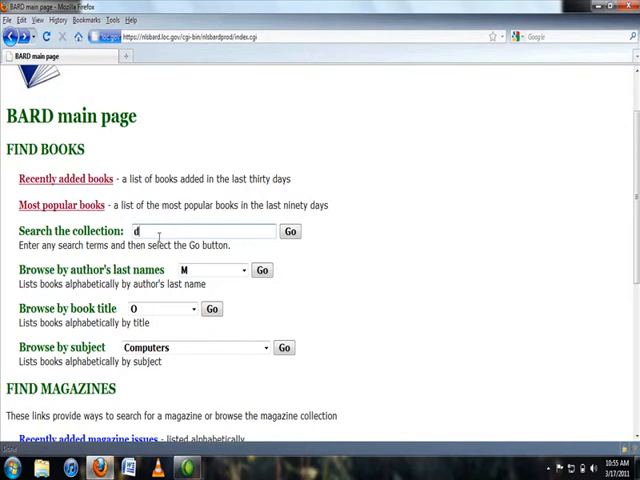
text(ewey)
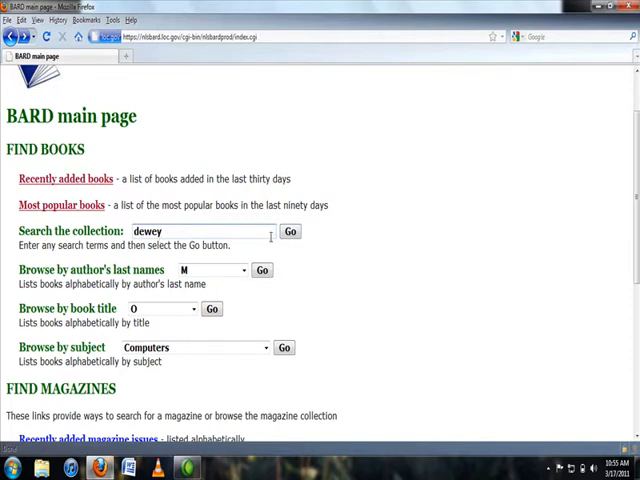
click(290, 232)
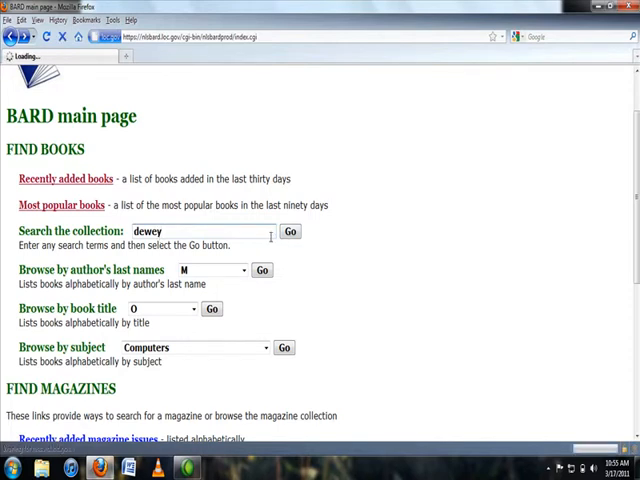
click(290, 232)
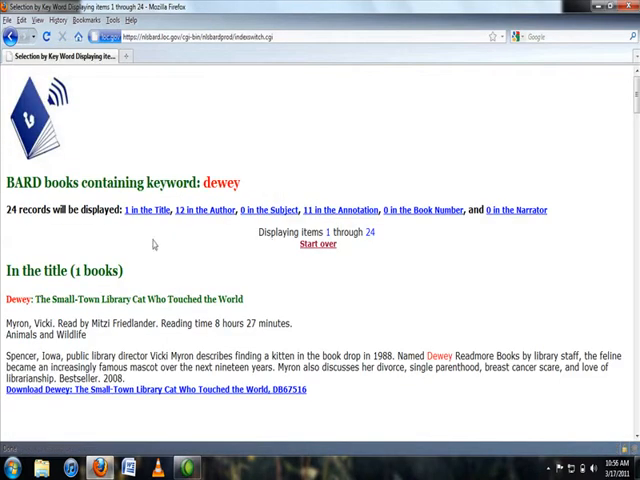
mouse_move(210, 208)
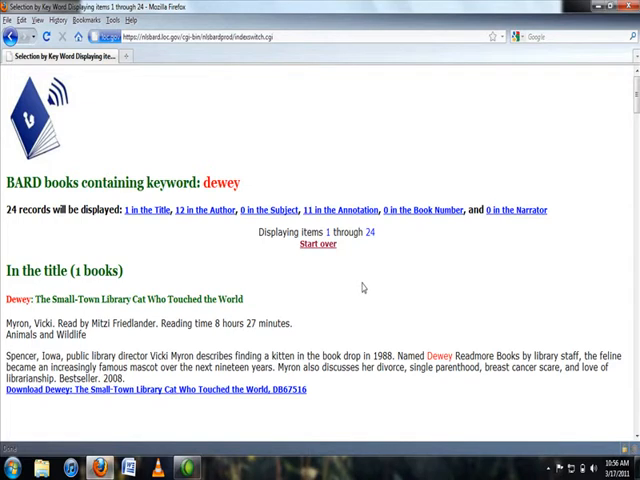
scroll(down, 3)
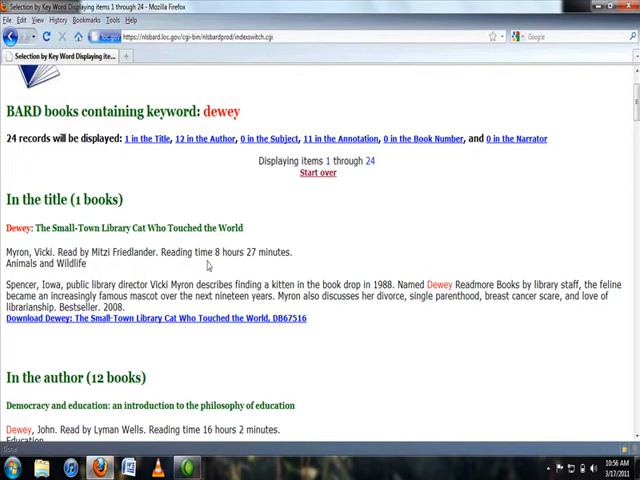
mouse_move(208, 266)
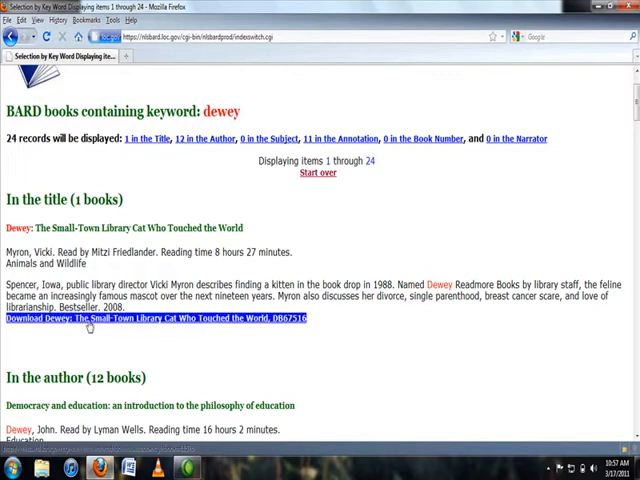
- Download the Dewey book zip, saving it to the Desktop
click(160, 318)
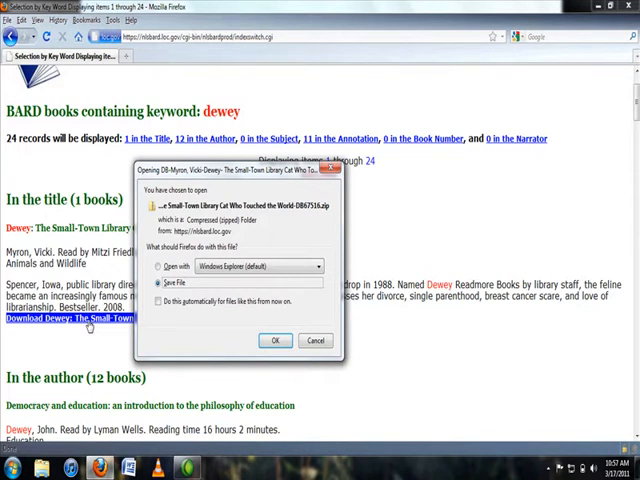
click(276, 340)
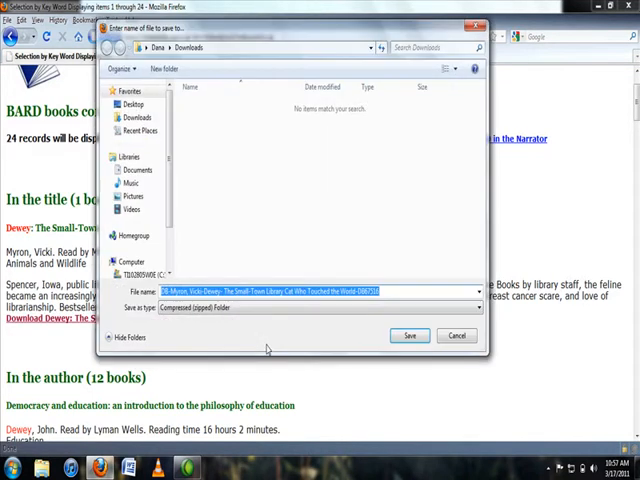
click(132, 104)
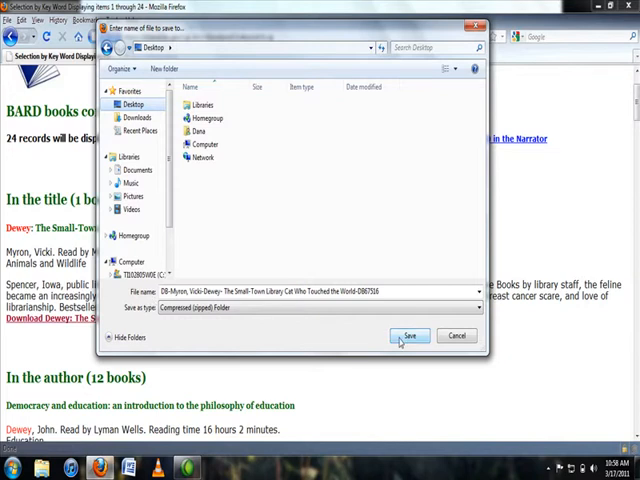
click(408, 336)
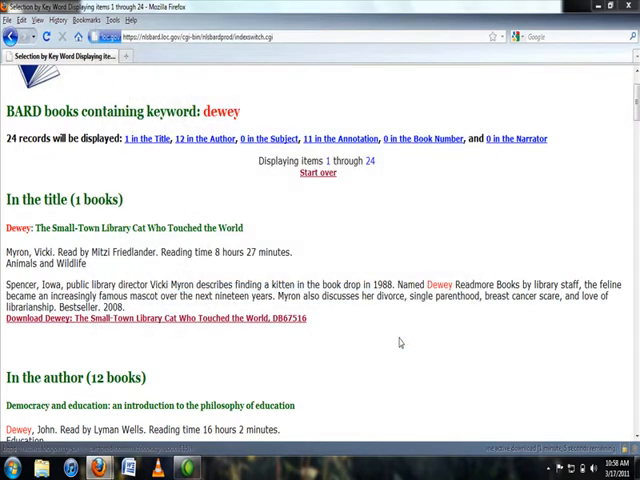
click(132, 318)
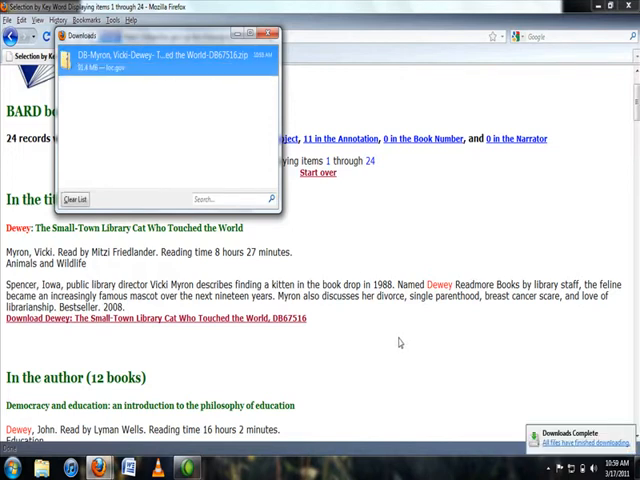
mouse_move(320, 196)
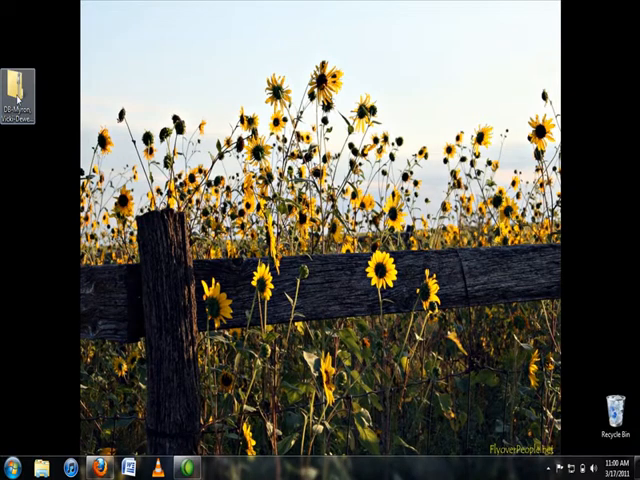
- Open the Dewey zip on the desktop and select all its files with Ctrl+A
click(20, 90)
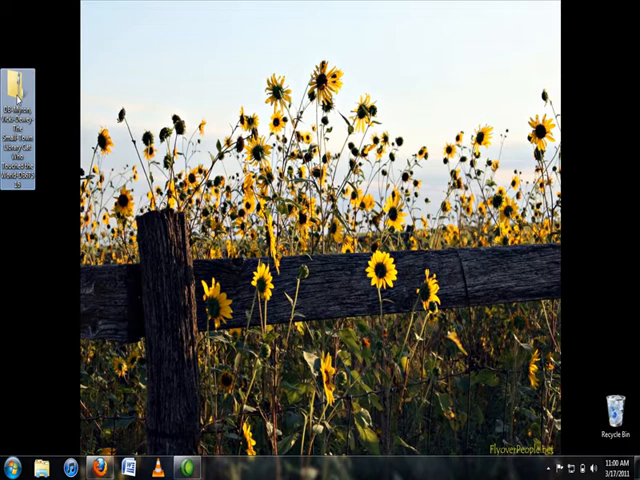
double_click(20, 110)
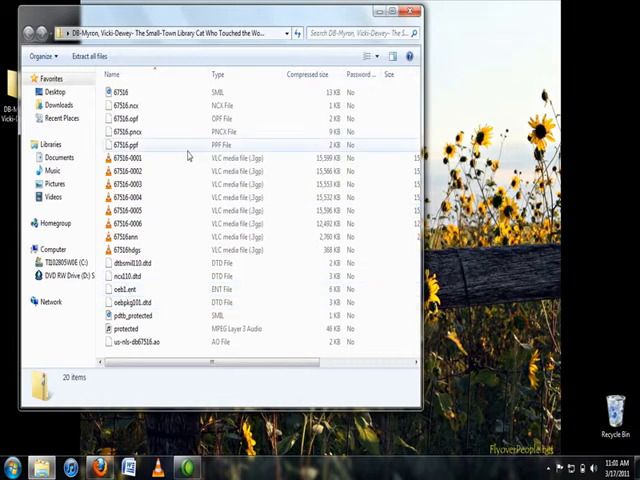
key(ctrl+a)
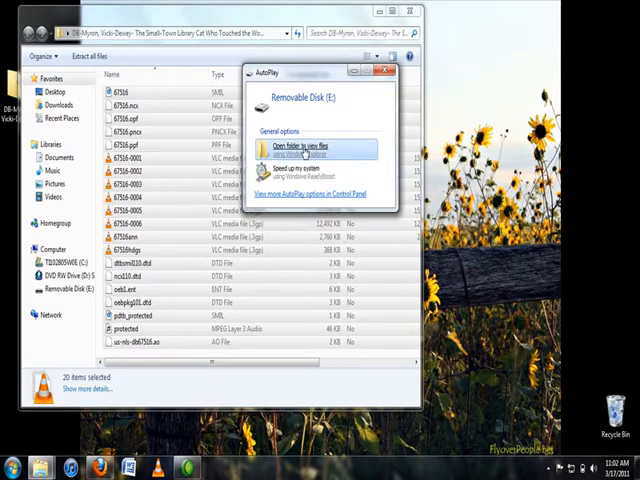
- Open the flash drive, create a folder named Dewey there and open it
click(300, 144)
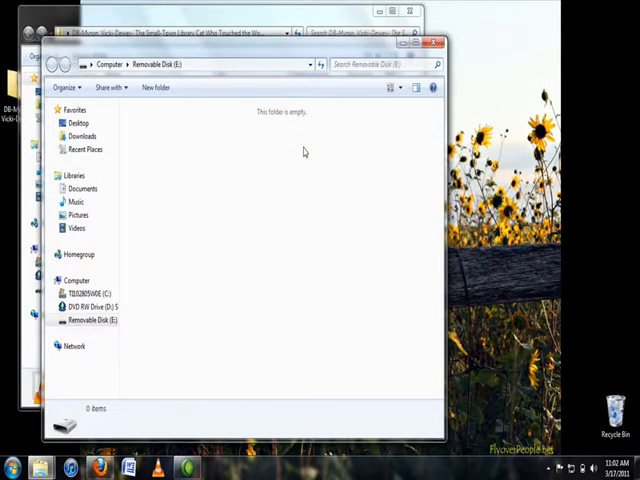
mouse_move(356, 88)
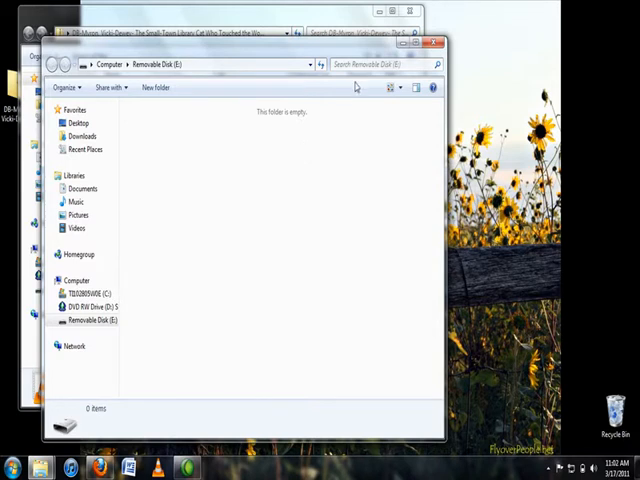
mouse_move(356, 100)
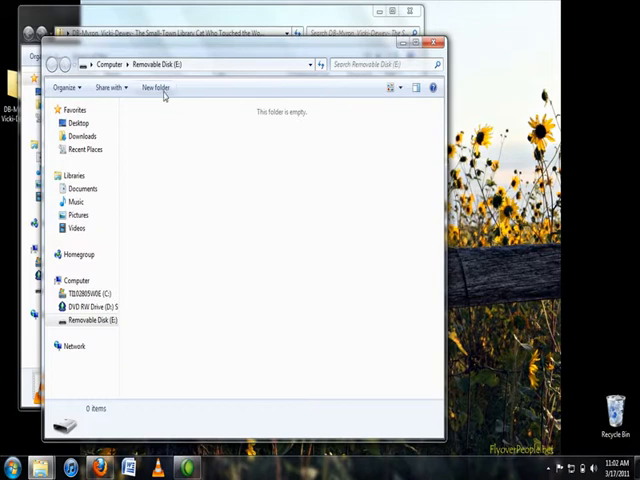
mouse_move(156, 88)
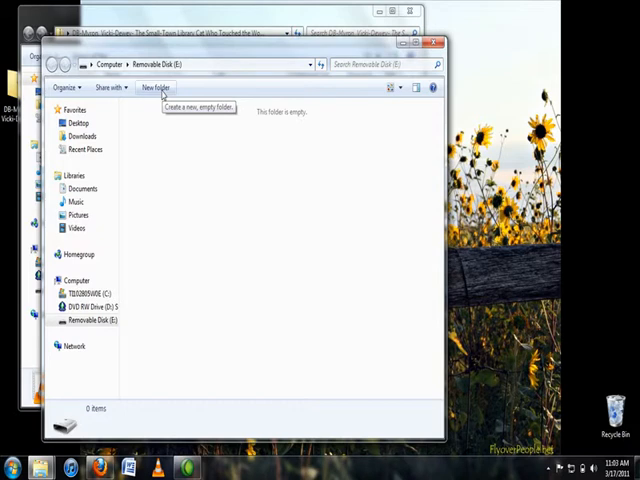
click(160, 88)
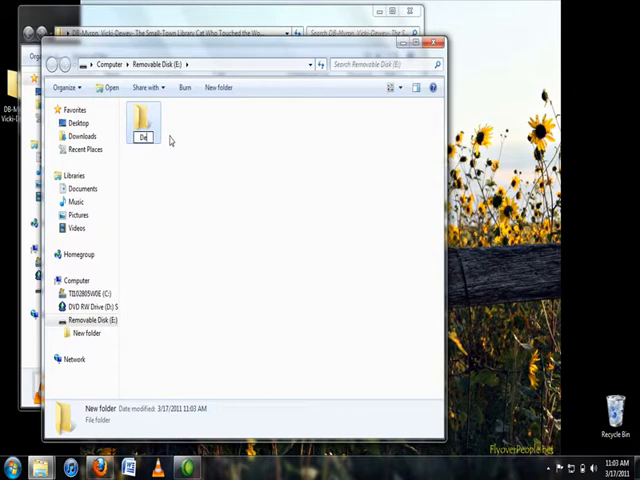
text(Dewey)
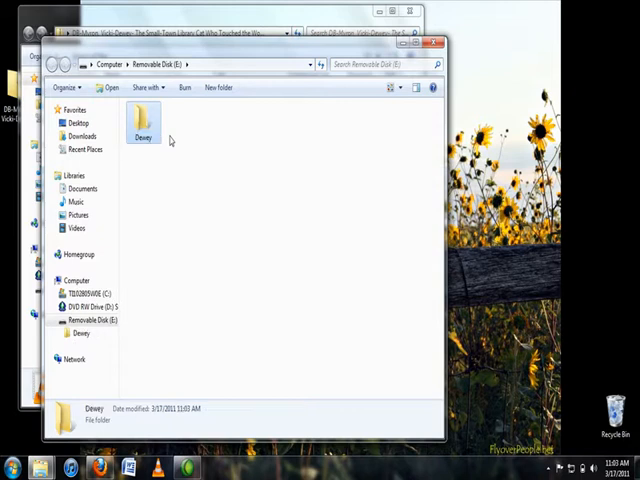
double_click(144, 112)
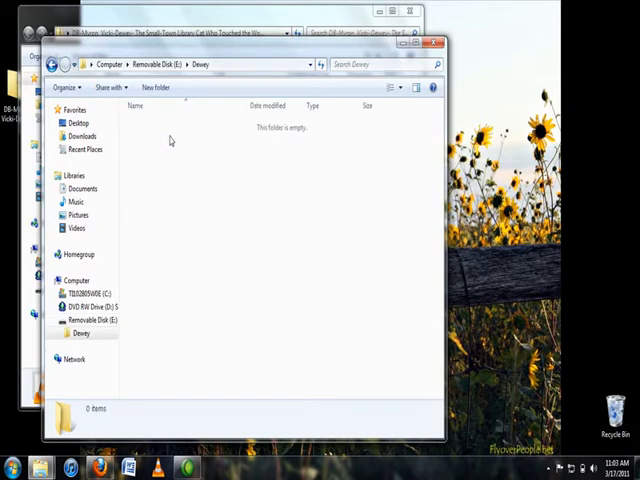